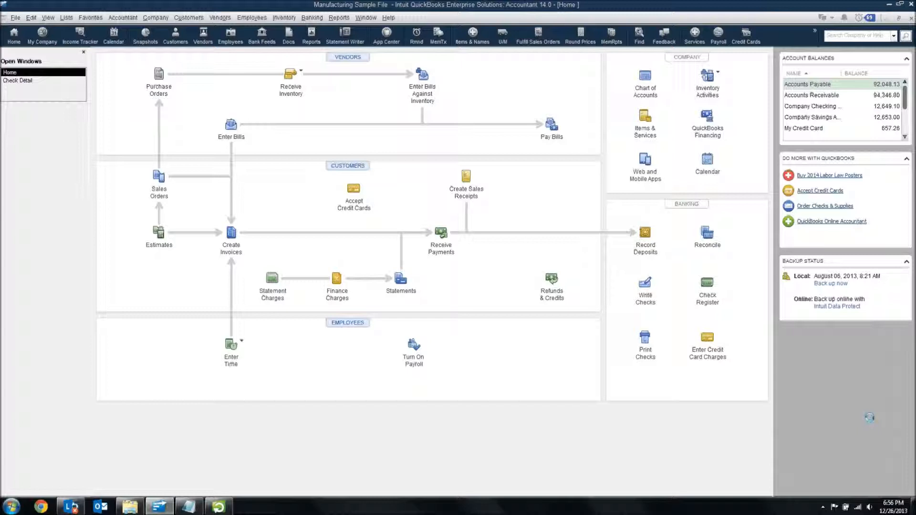
Open the Check Detail report from the Banking reports menu
left_click(339, 18)
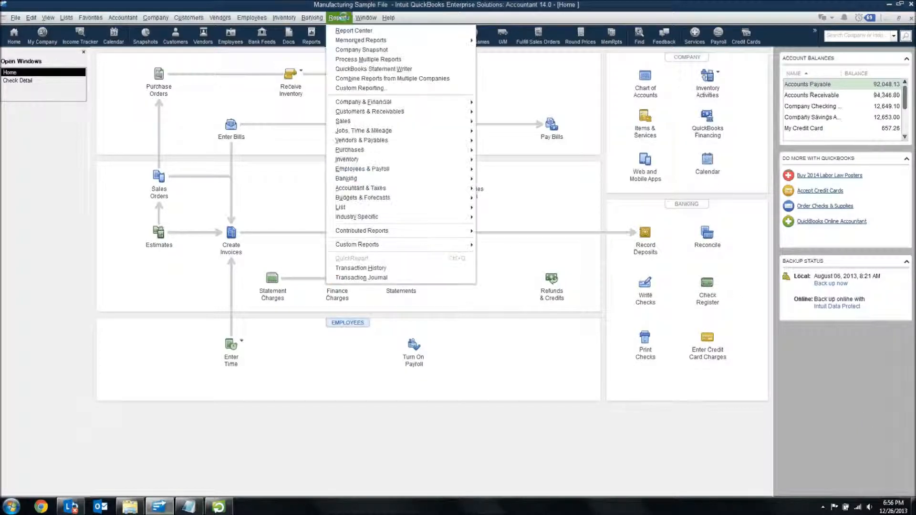
mouse_move(363, 169)
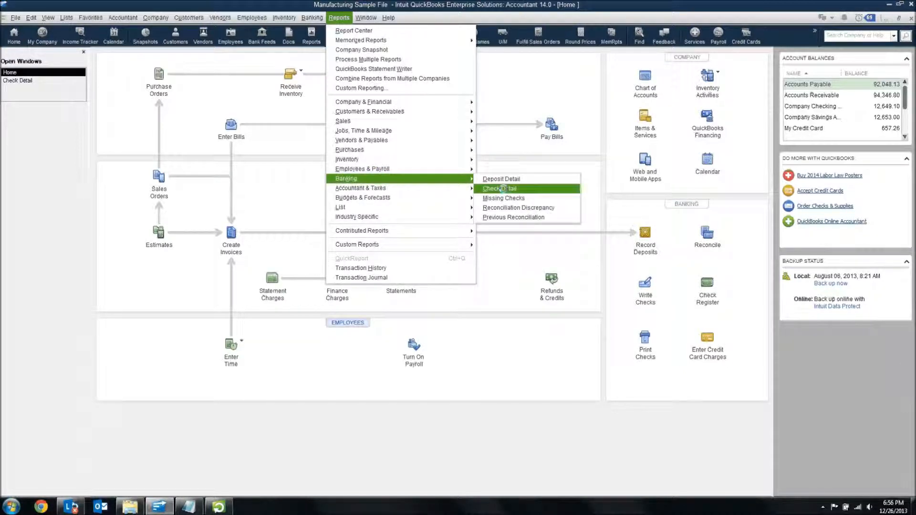
left_click(498, 188)
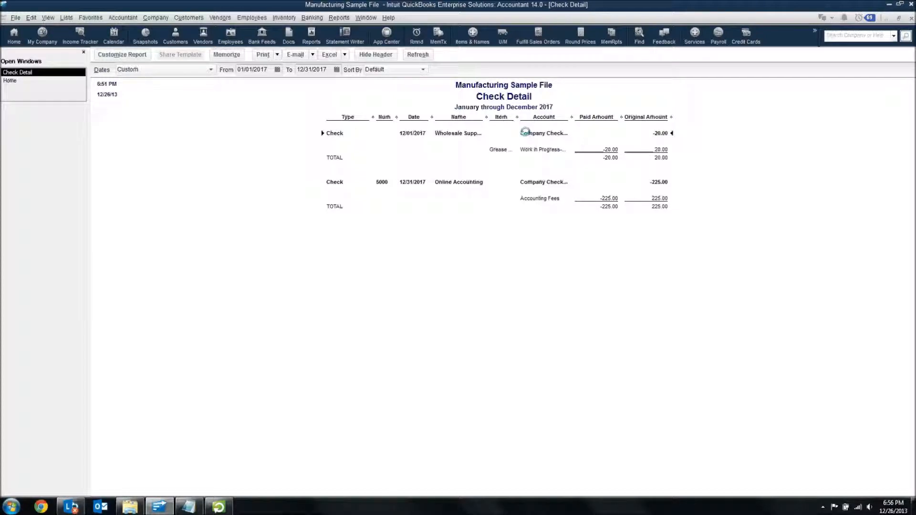
mouse_move(528, 156)
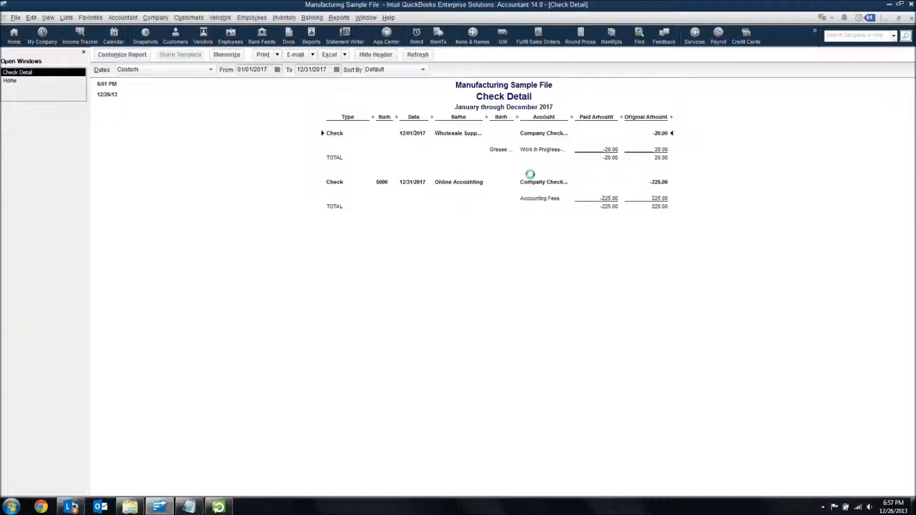
In Customize Report, remove the account, amount and transaction-type filters and apply
left_click(122, 55)
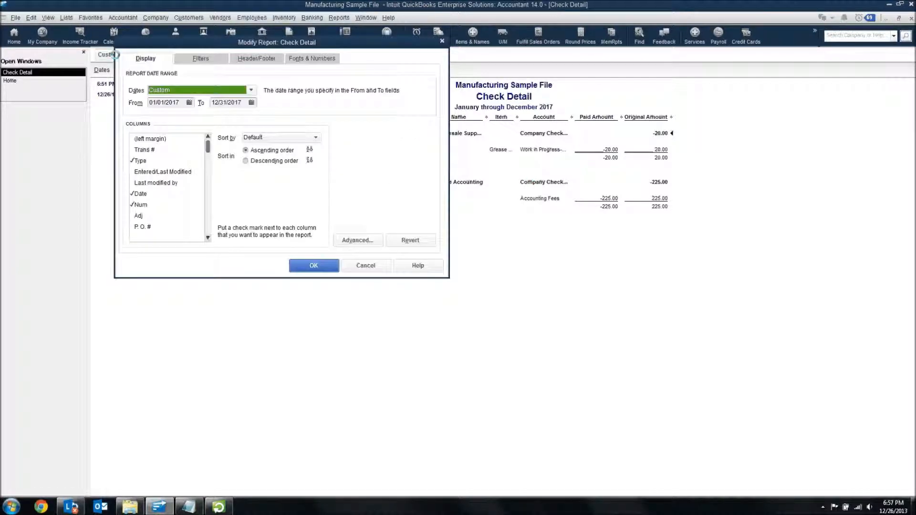
left_click(200, 58)
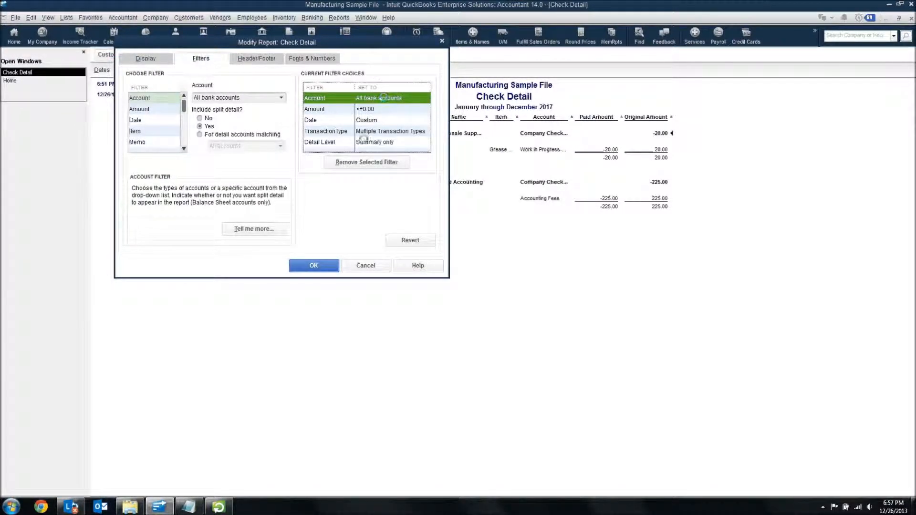
left_click(140, 109)
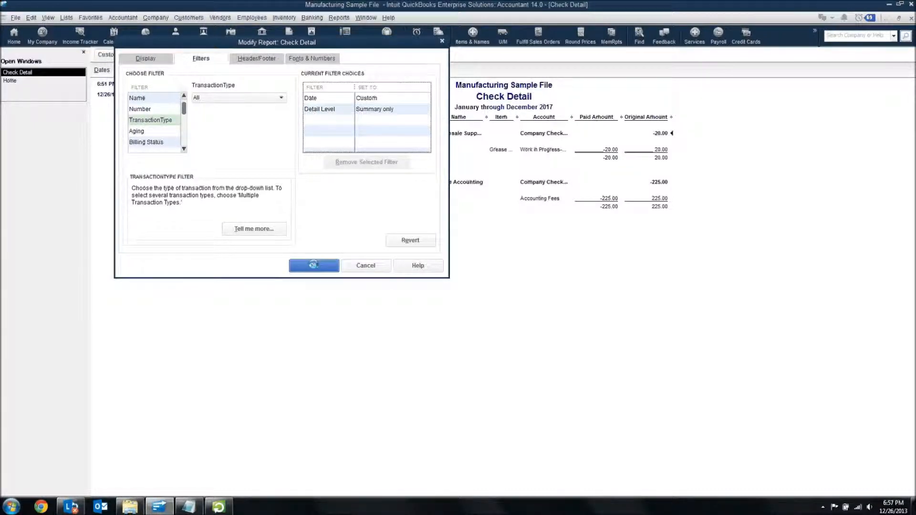
left_click(314, 265)
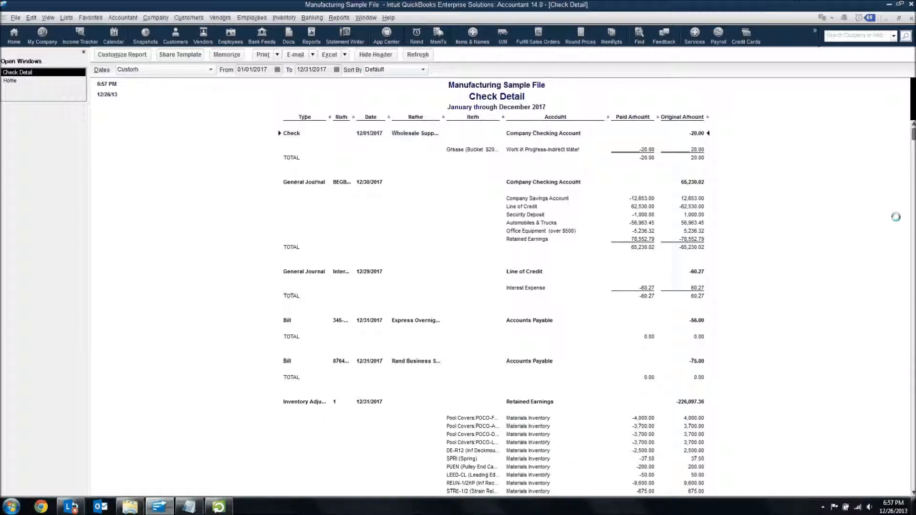
Scroll down the unfiltered Check Detail report to the long inventory adjustment entry
scroll("down", 3)
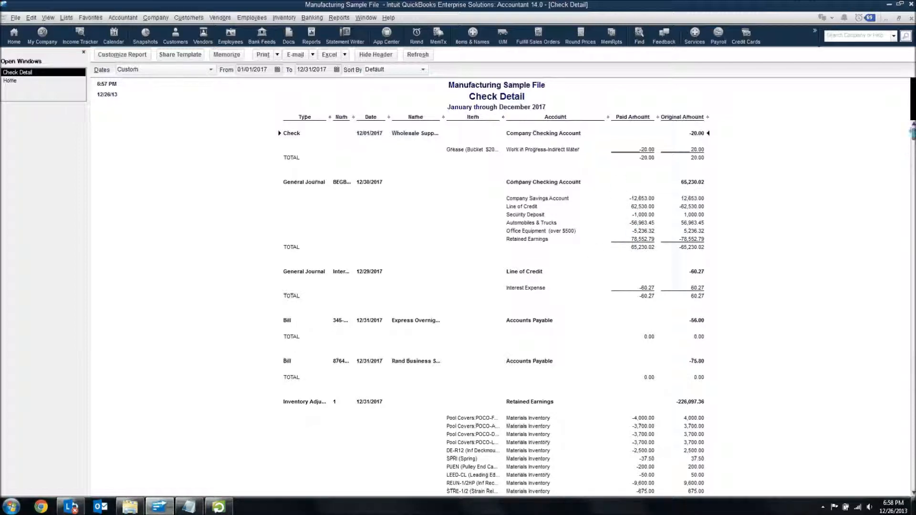
scroll("down", 3)
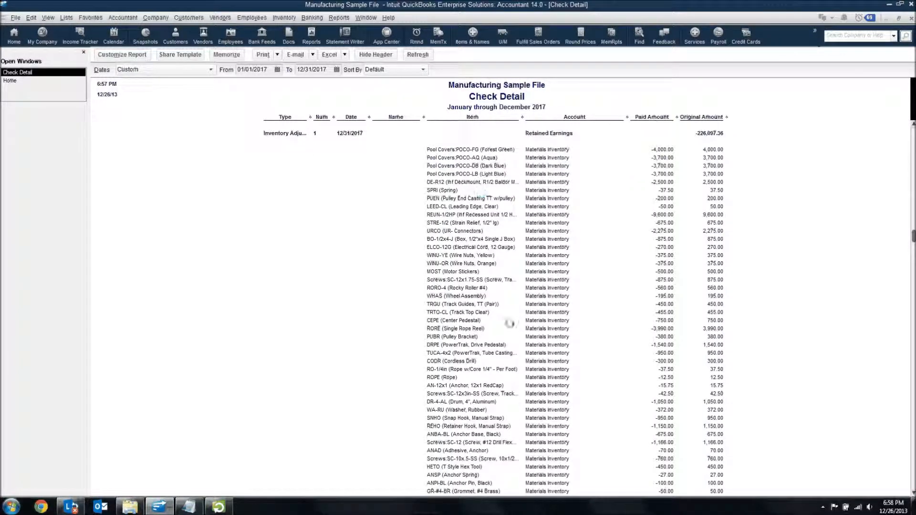
scroll("down", 3)
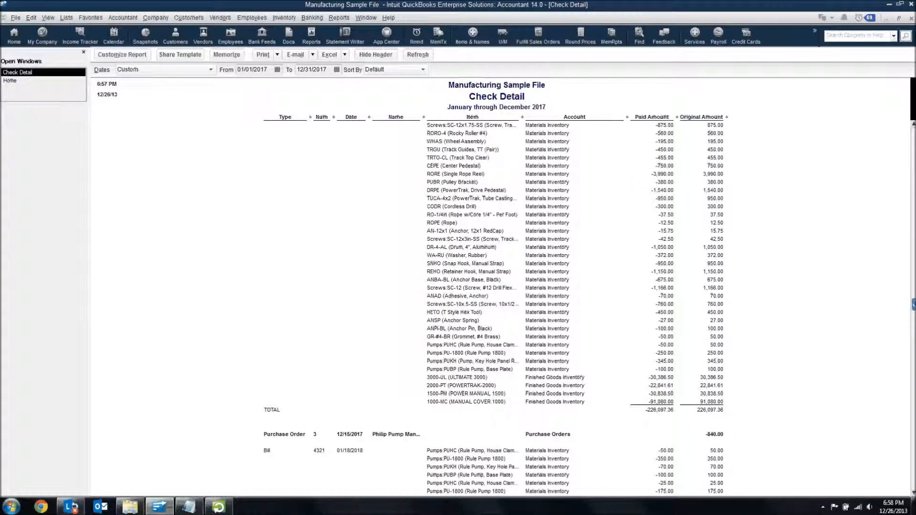
scroll("down", 3)
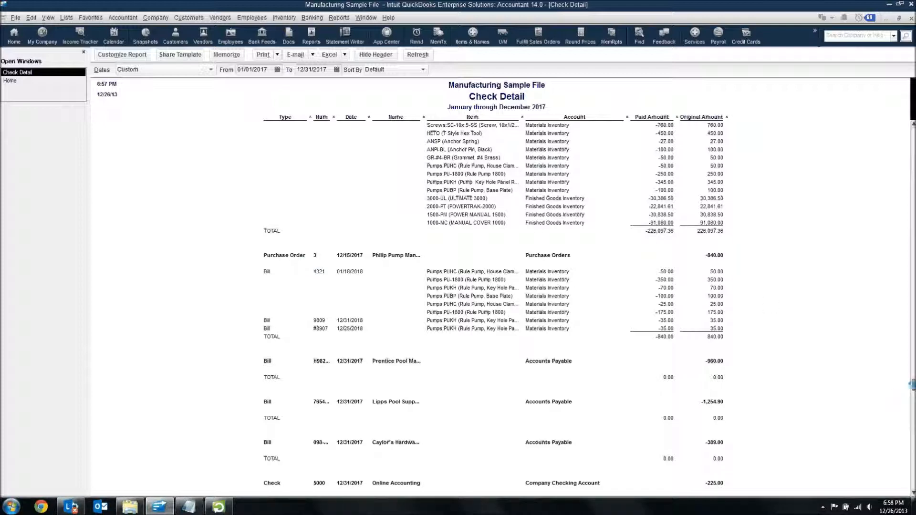
scroll("down", 3)
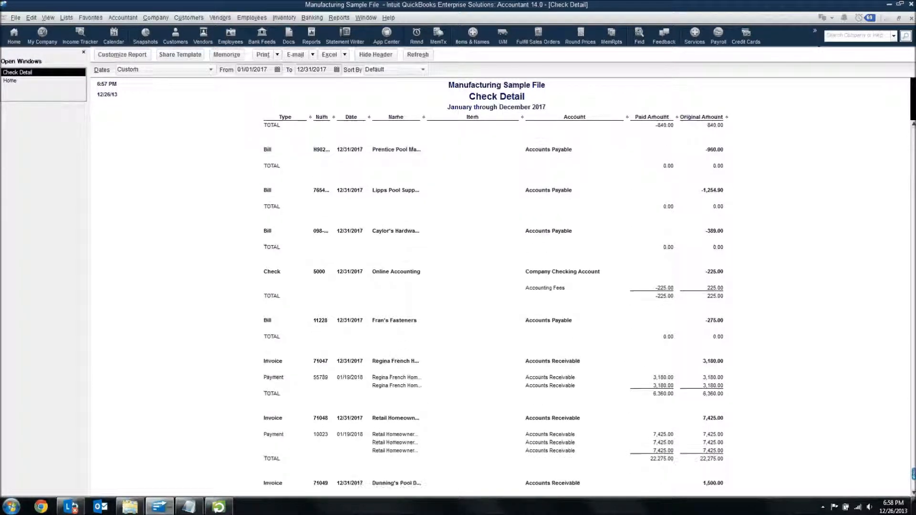